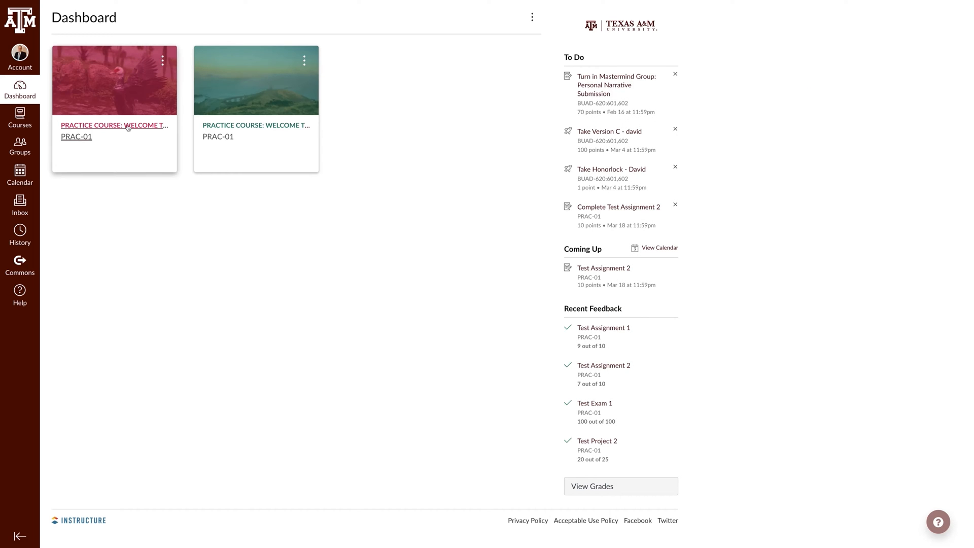
# Open the PRACTICE COURSE: WELCOME TO CANVAS course from the Dashboard
pyautogui.click(114, 126)
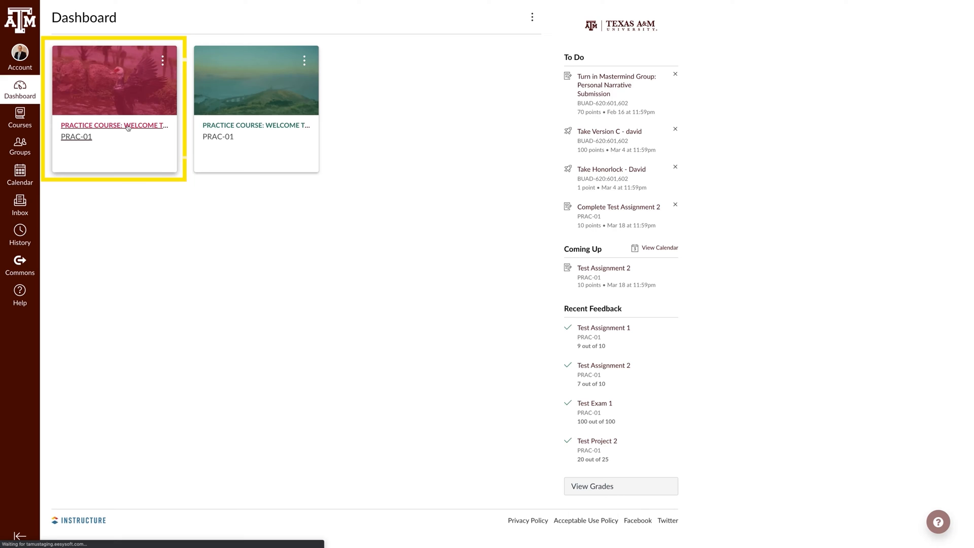
pyautogui.click(114, 125)
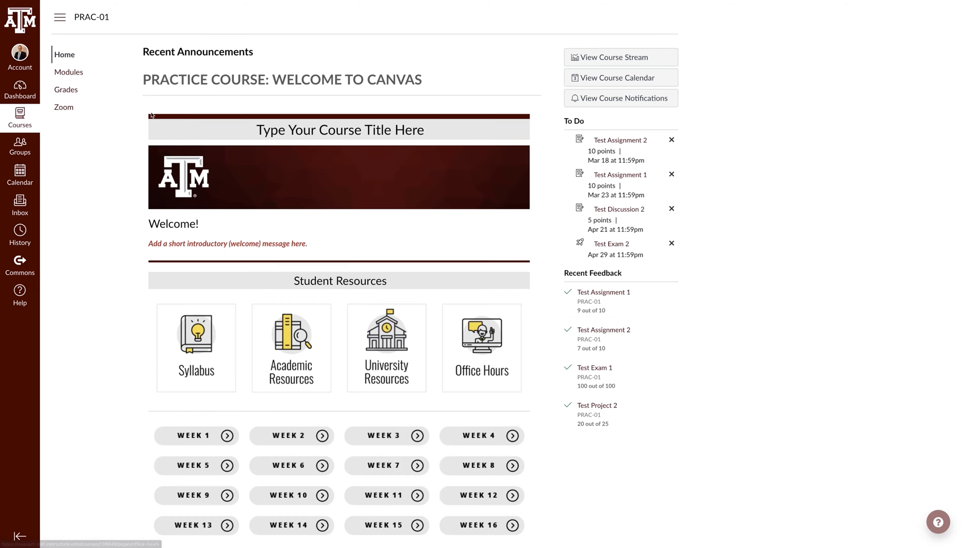
# Go to the course Grades page showing the 93.79% total
pyautogui.click(65, 89)
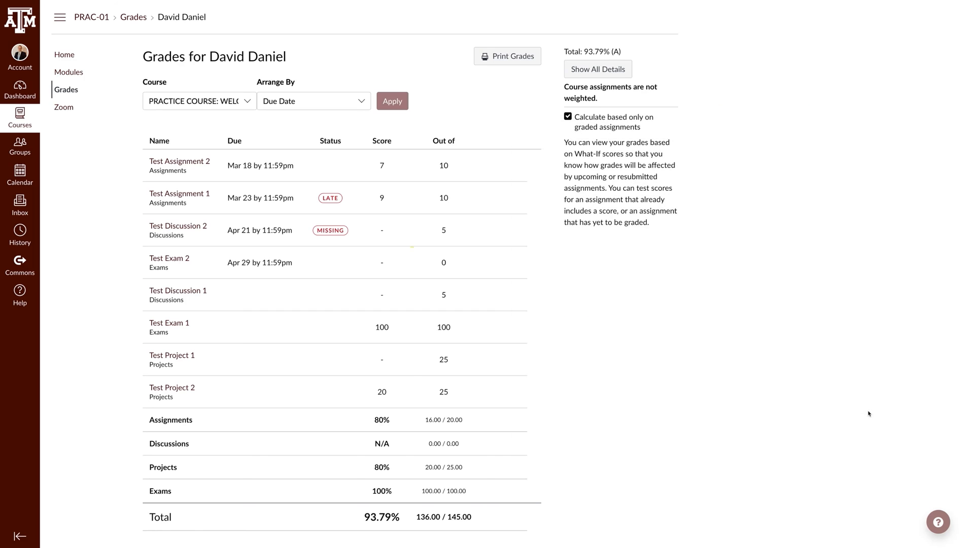
pyautogui.moveTo(383, 233)
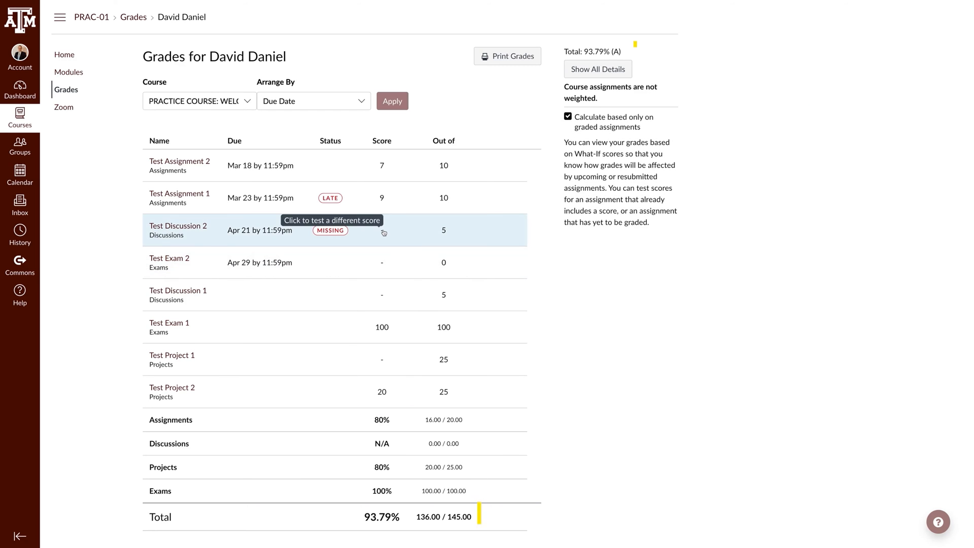
# Enter What-If scores, 3 for Test Discussion 1 and 15 for Test Project 1
pyautogui.click(382, 231)
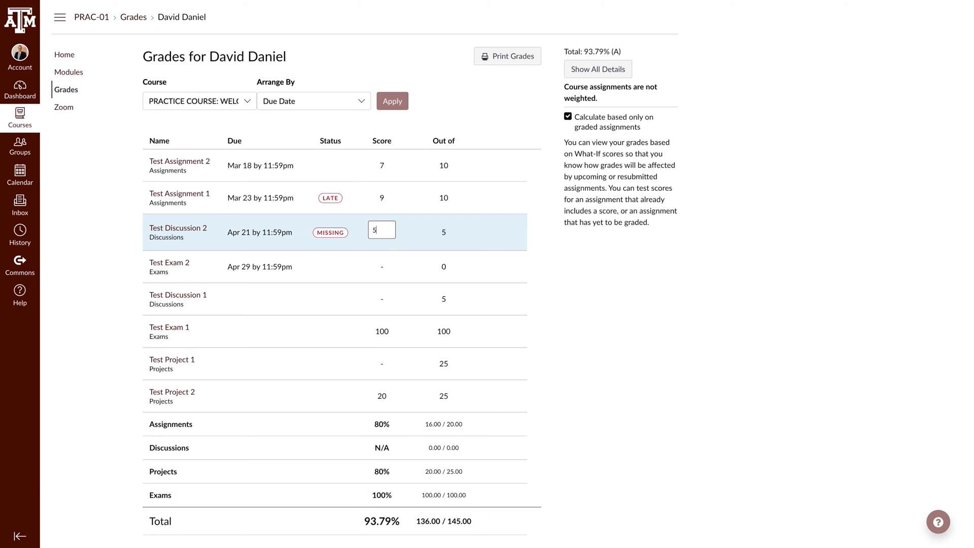
pyautogui.click(382, 264)
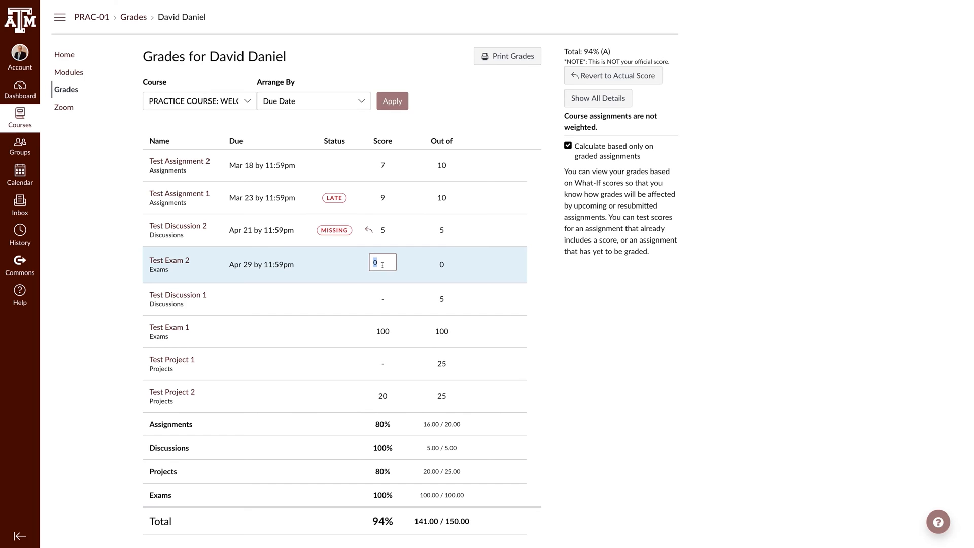
pyautogui.click(383, 297)
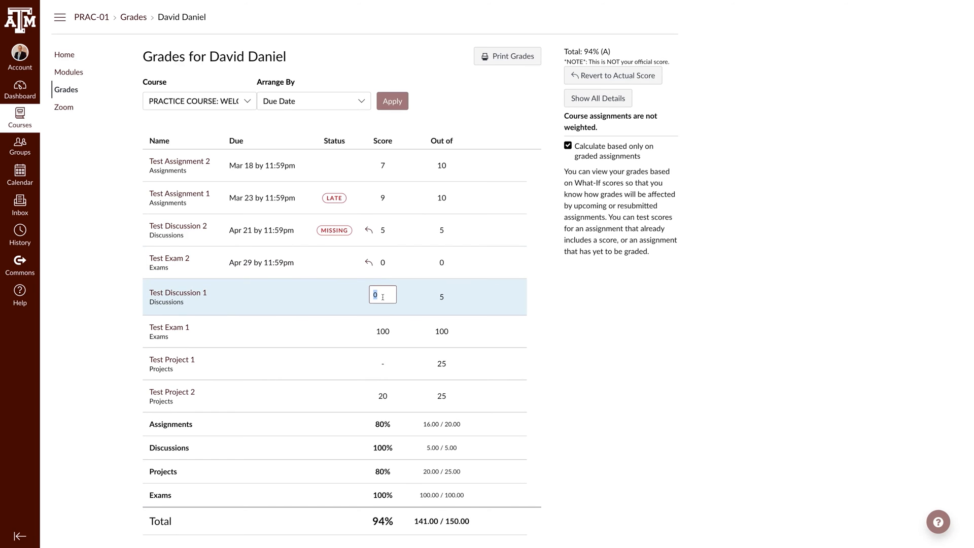
pyautogui.write('3')
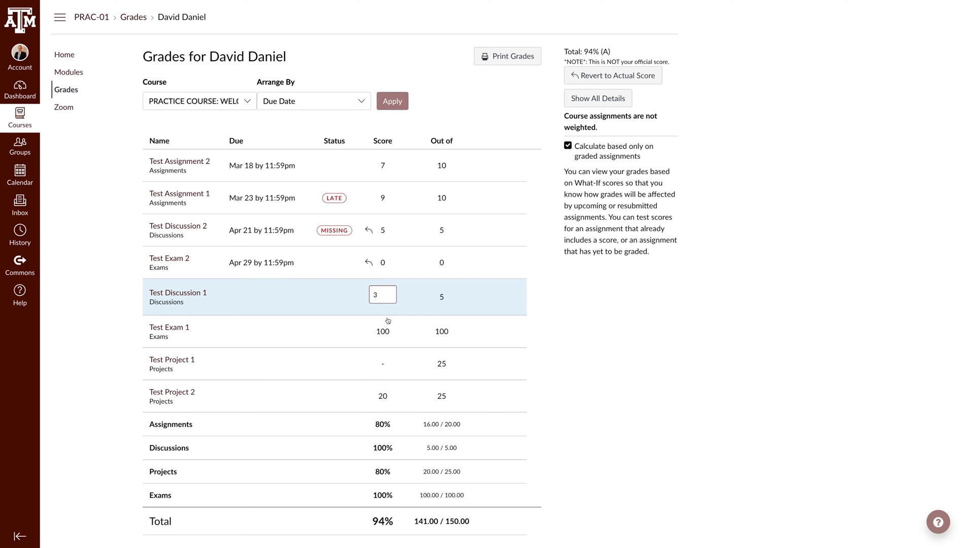
pyautogui.click(383, 359)
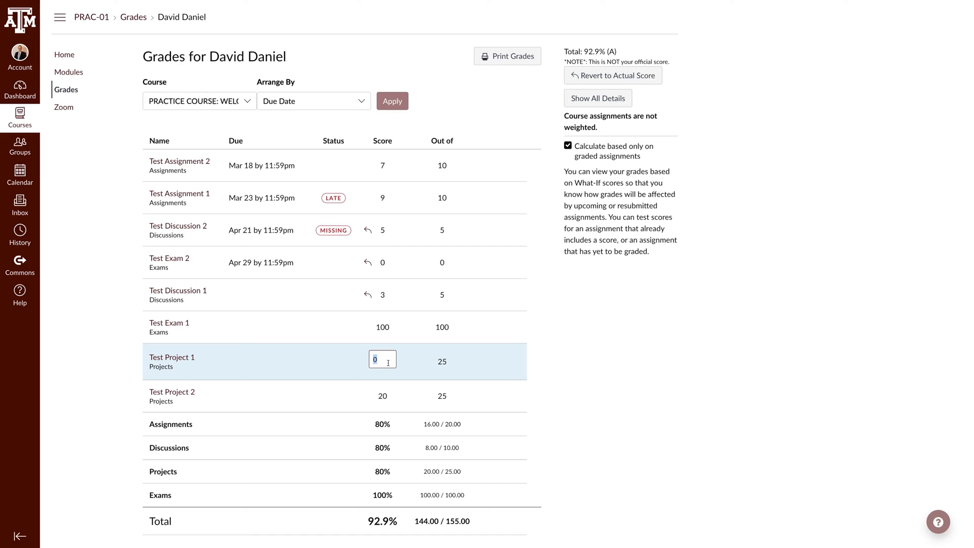
pyautogui.write('15')
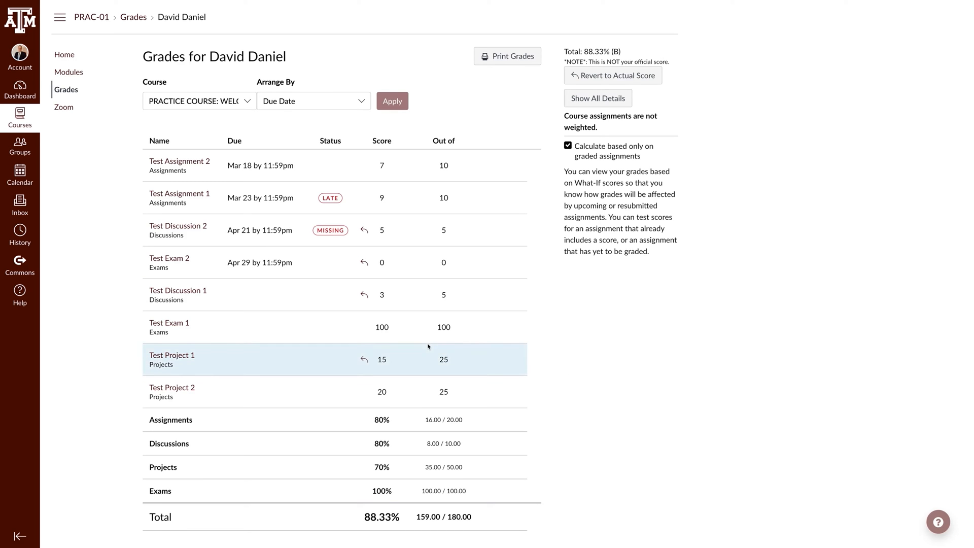
pyautogui.click(382, 359)
pyautogui.write('20')
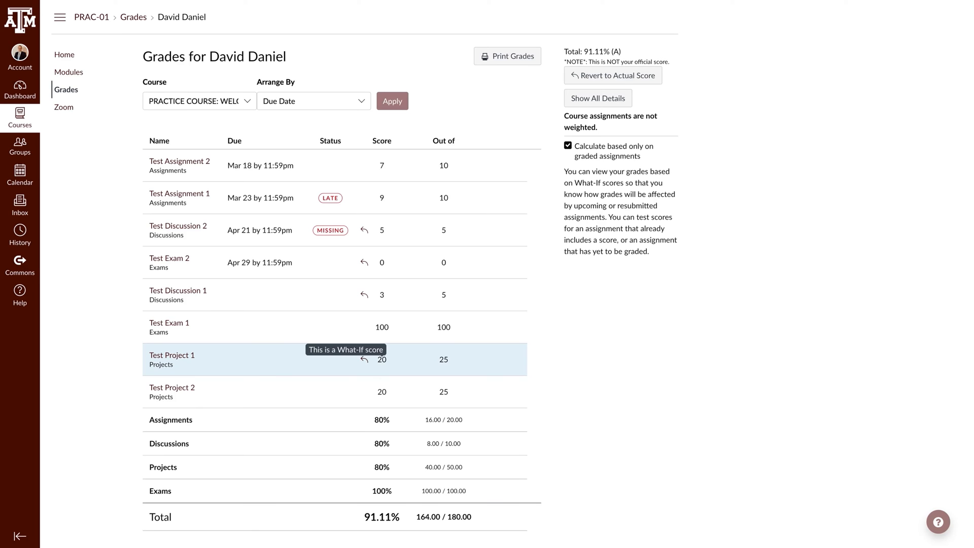
pyautogui.moveTo(629, 401)
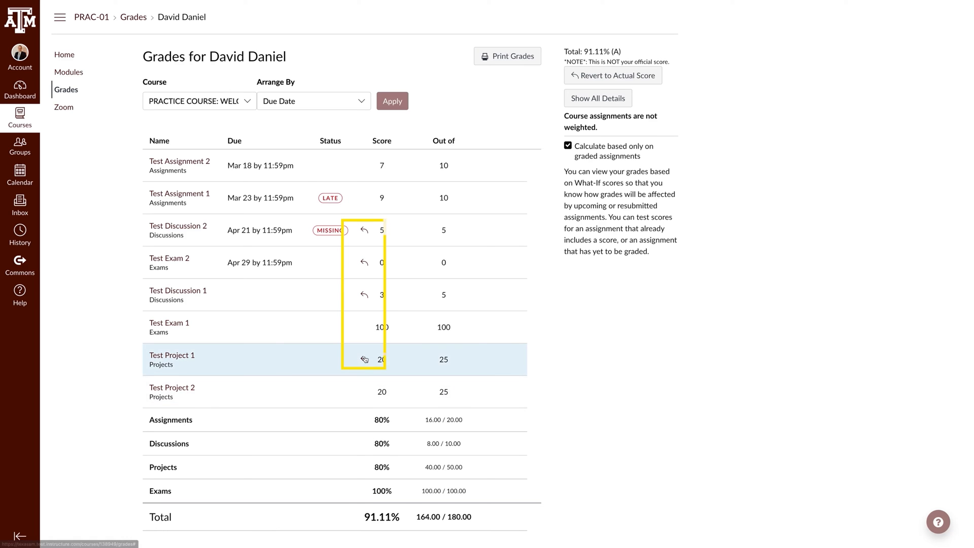
# Revert Test Project 1 and Test Discussion 1, then restore all actual scores
pyautogui.click(364, 359)
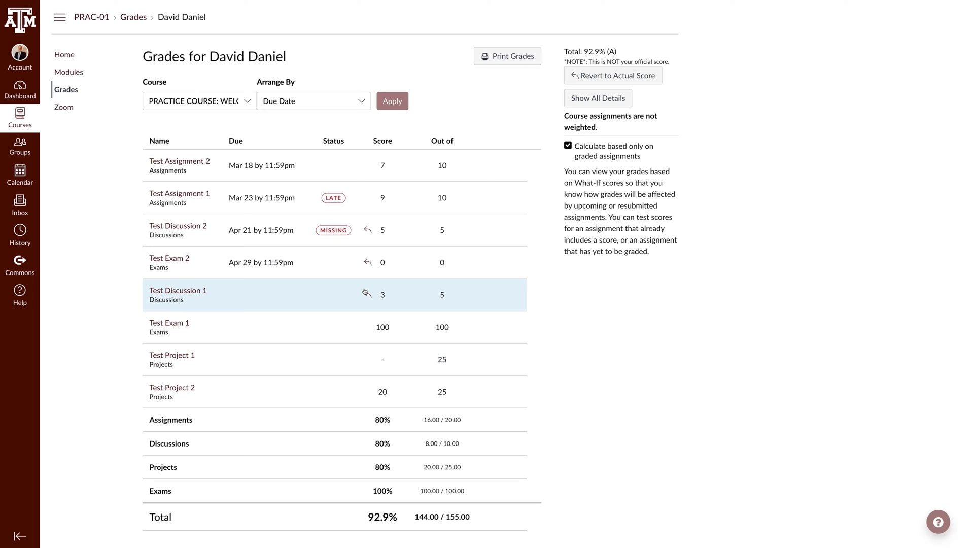
pyautogui.click(382, 294)
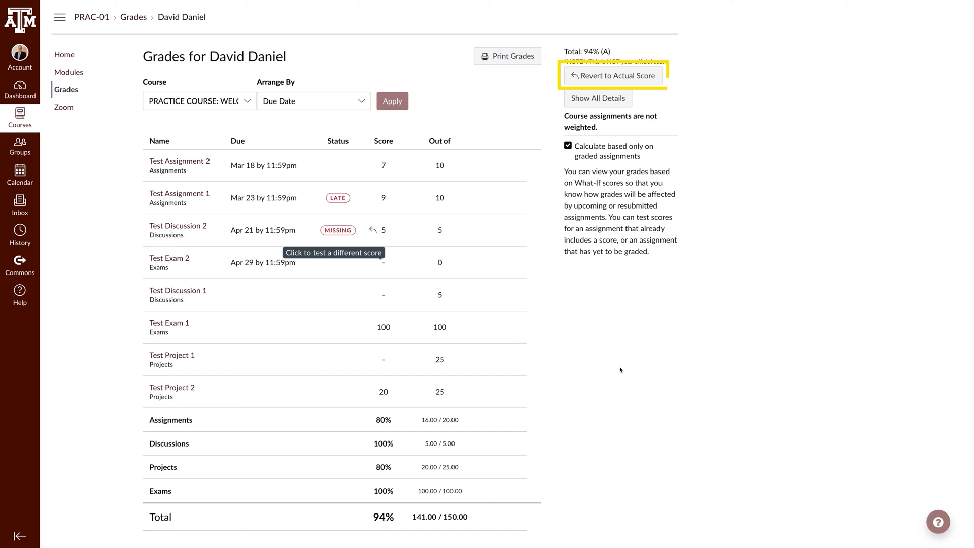
pyautogui.click(614, 75)
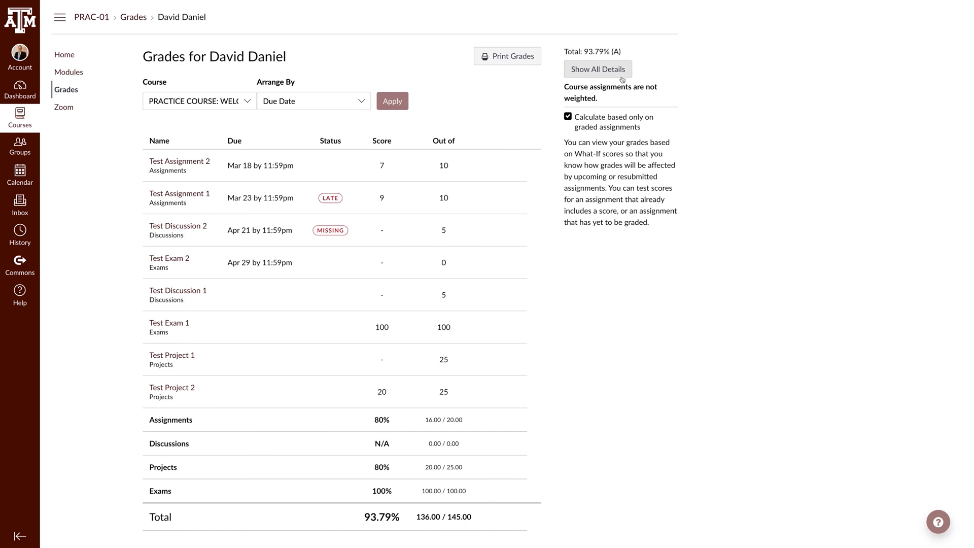
pyautogui.click(598, 68)
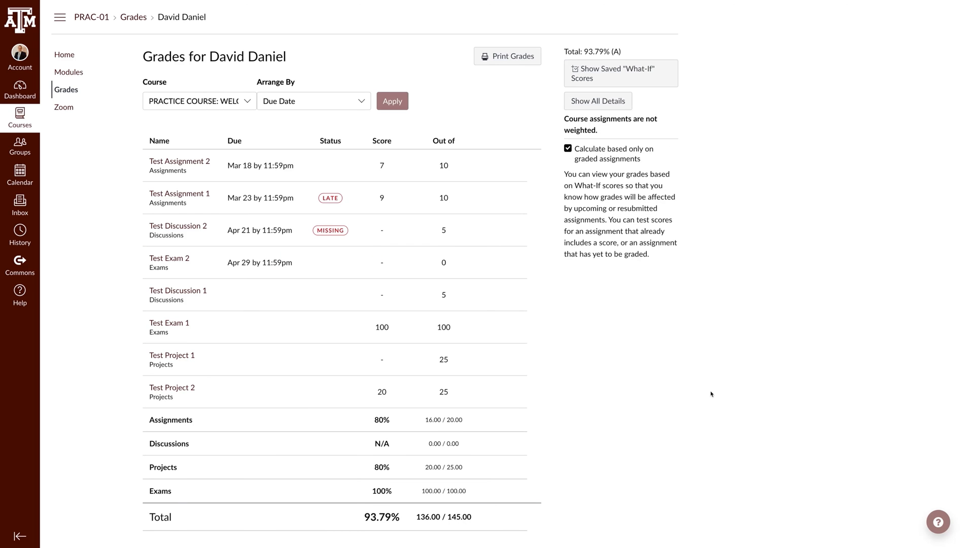